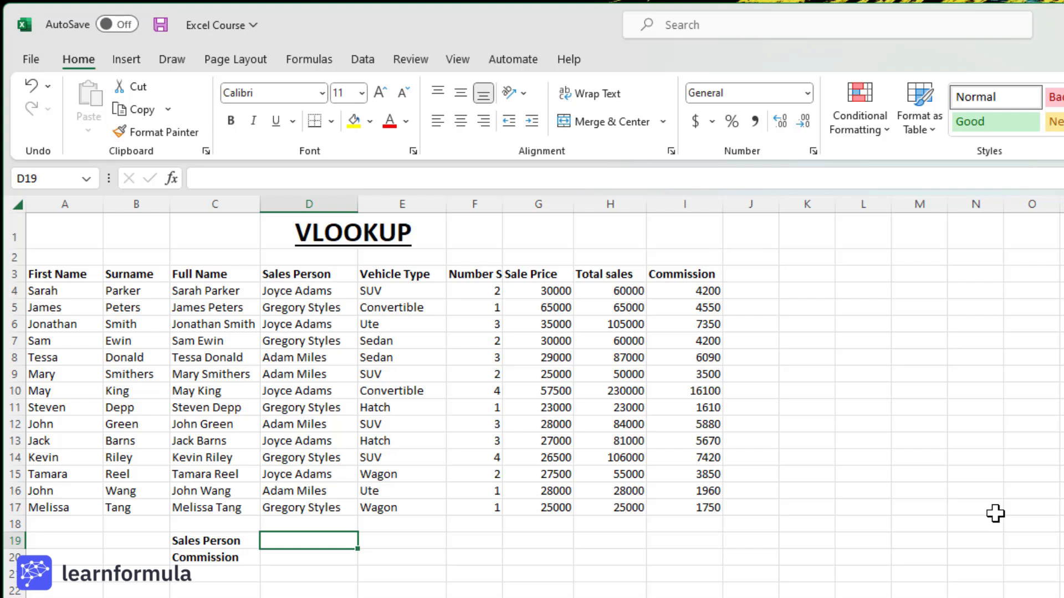
- Begin a formula in D19 beside the Sales Person label with an equals sign
{"action": "type", "text": "="}
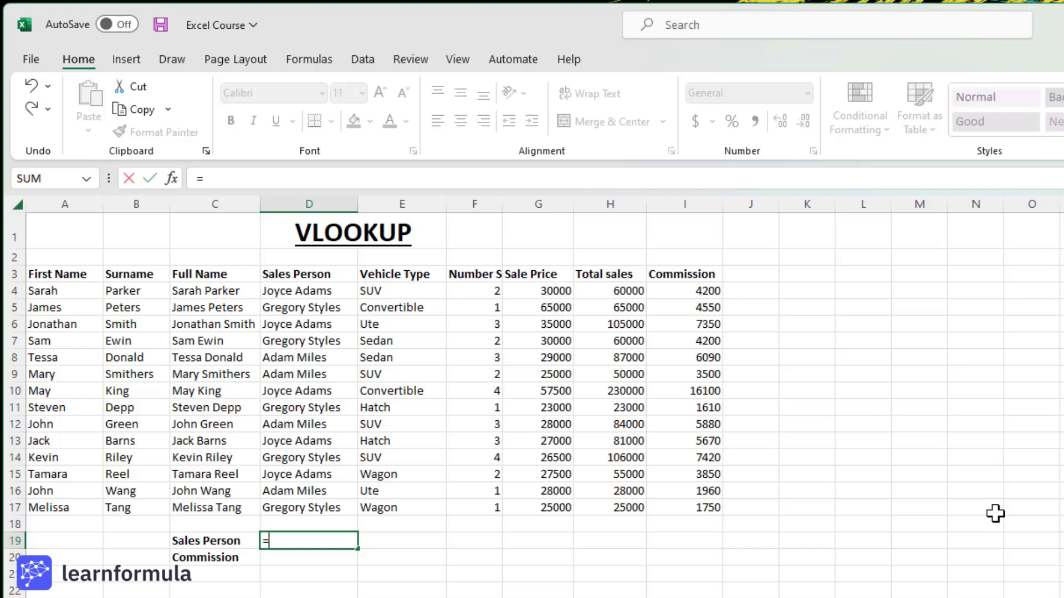
{"action": "type", "text": "vlookup("}
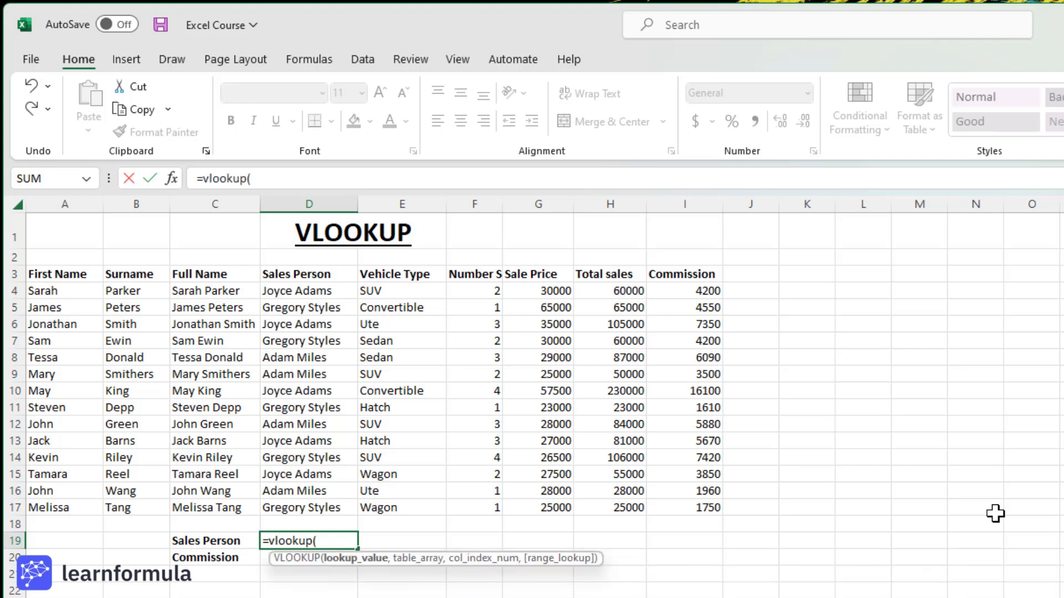
{"action": "mouse_move", "coordinate": [225, 302]}
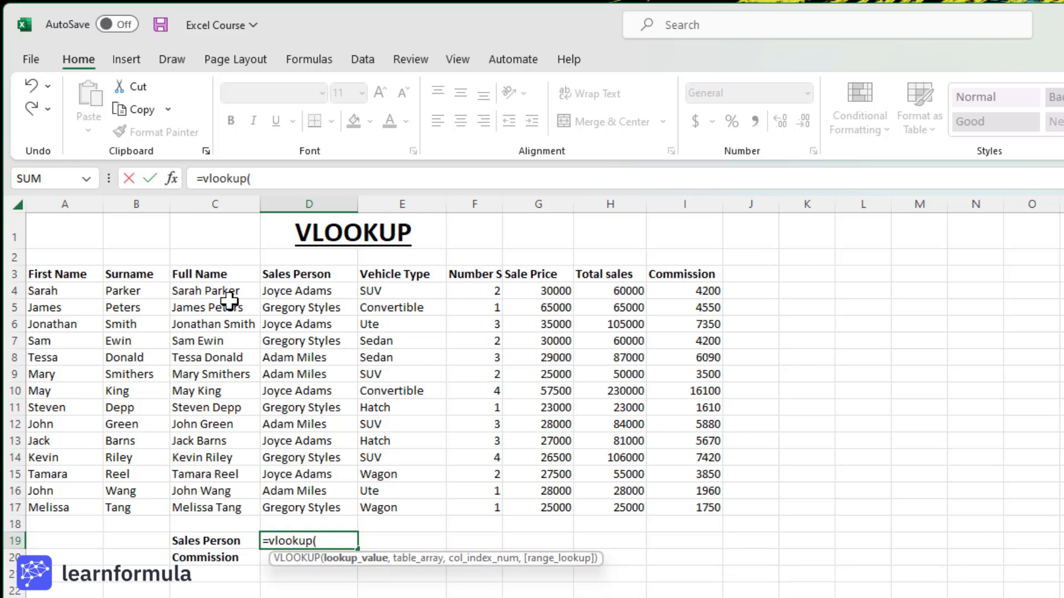
{"action": "left_click", "coordinate": [213, 292]}
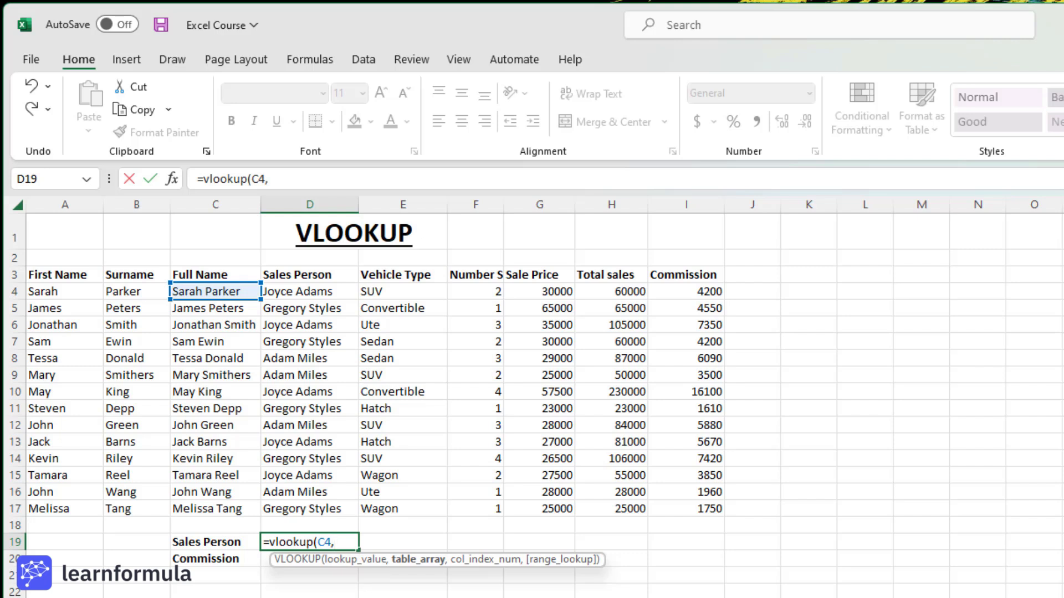
{"action": "mouse_move", "coordinate": [981, 364]}
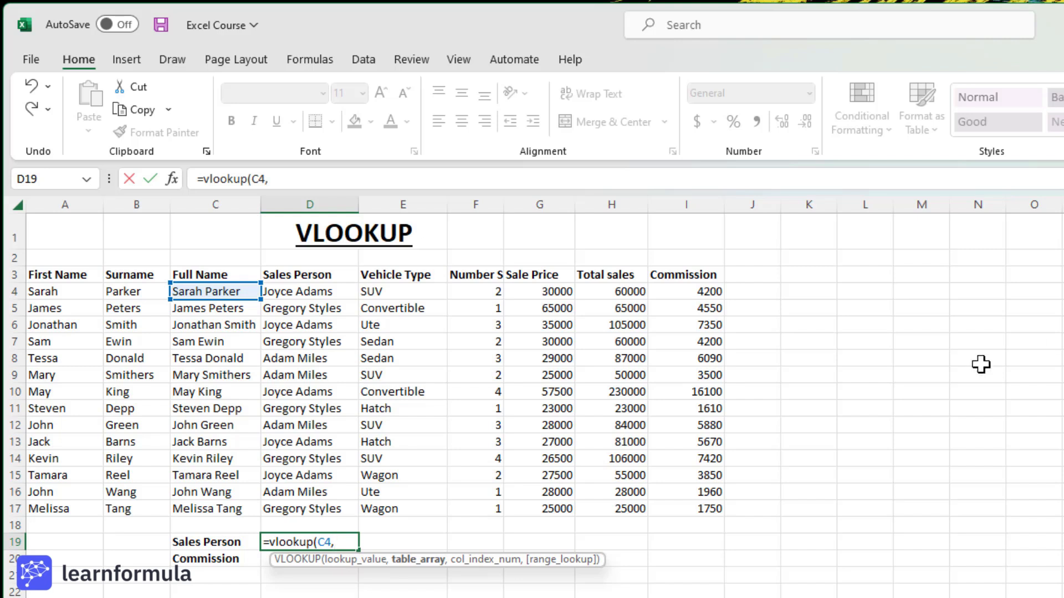
{"action": "left_click", "coordinate": [215, 291]}
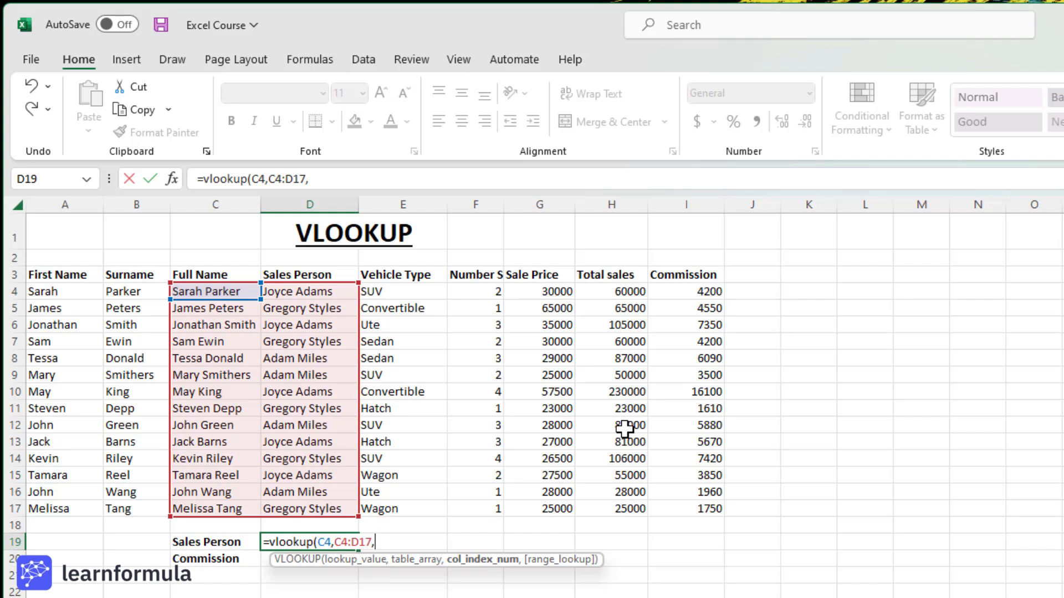
{"action": "type", "text": "2,"}
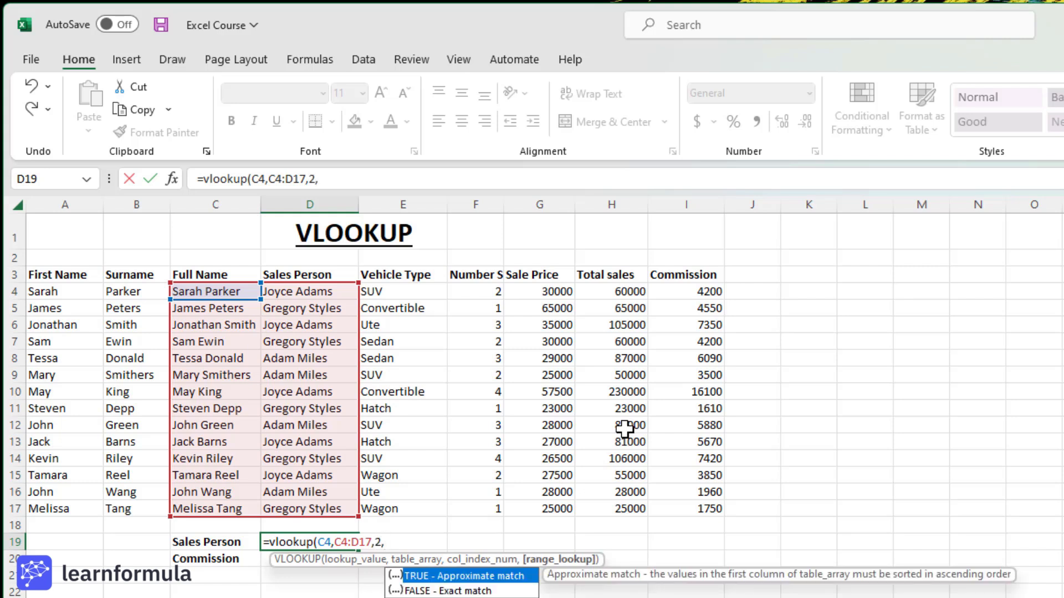
{"action": "type", "text": "F"}
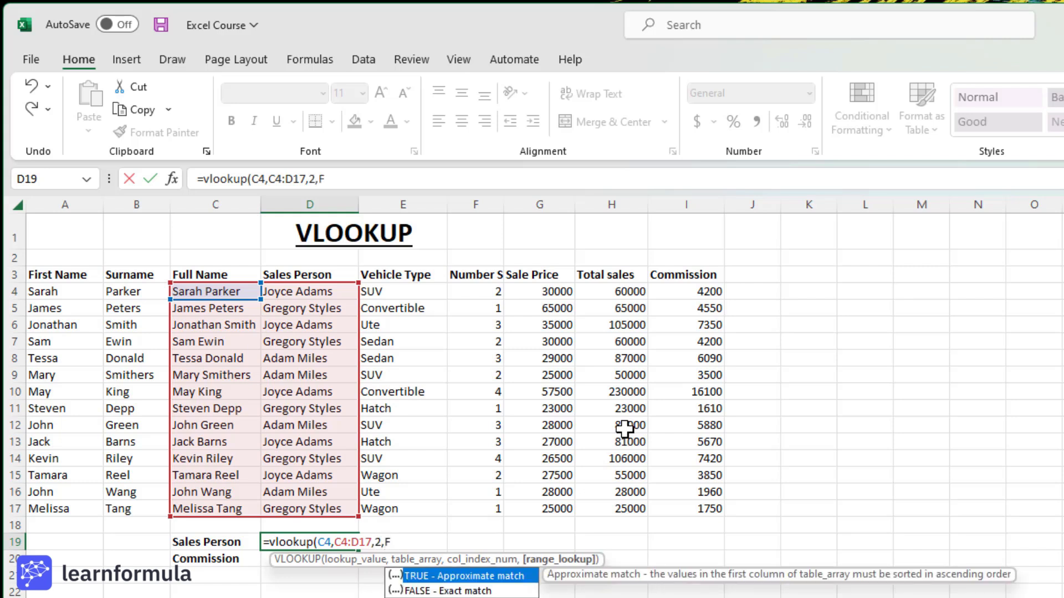
{"action": "type", "text": "alse"}
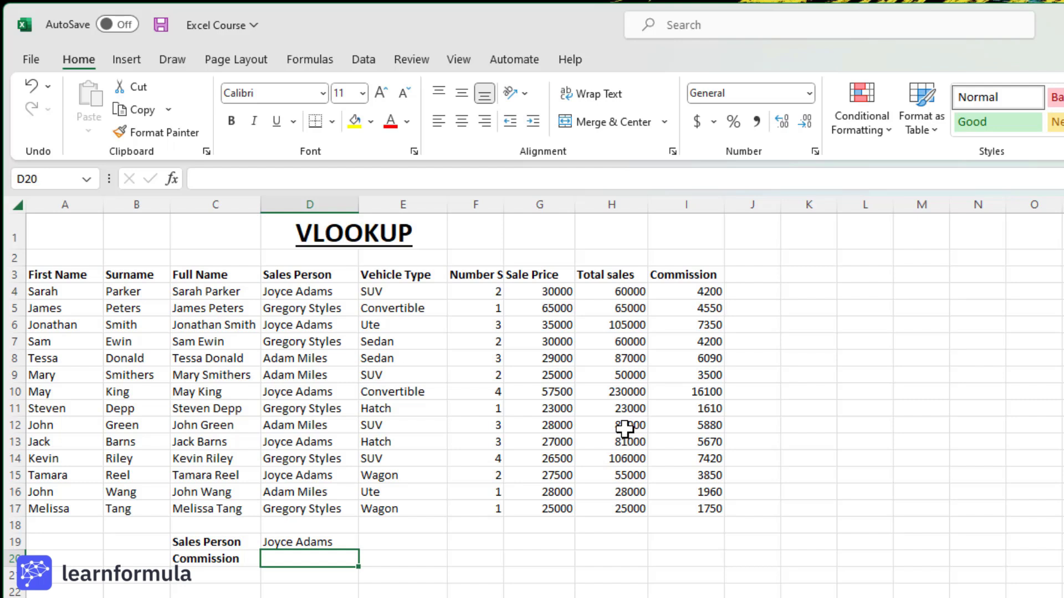
- Start a VLOOKUP in D20 beside Commission with Sarah Parker in C4 as lookup value
{"action": "type", "text": "="}
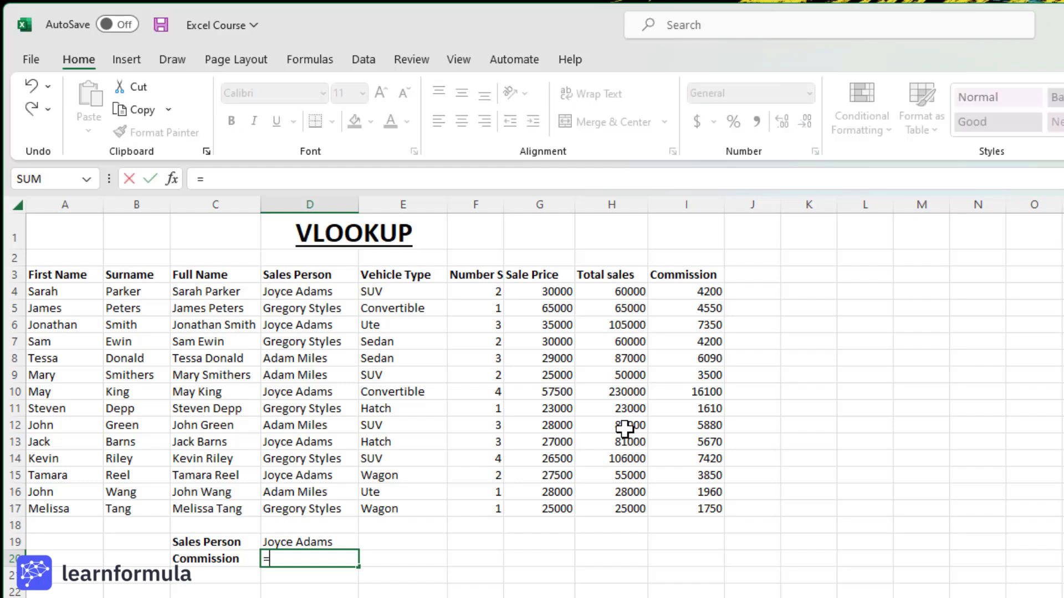
{"action": "type", "text": "vlookup"}
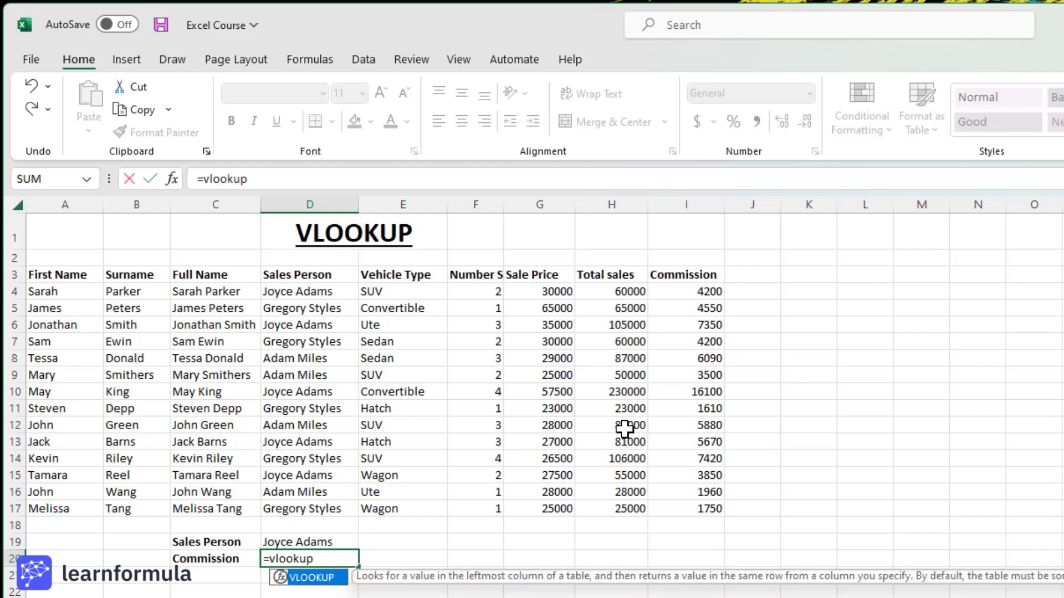
{"action": "type", "text": "("}
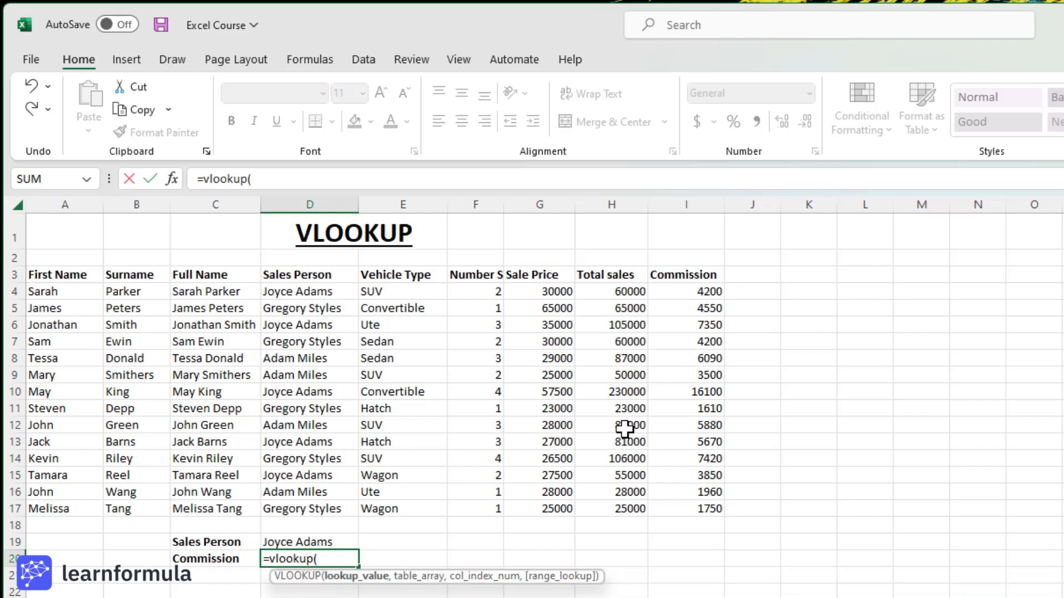
{"action": "mouse_move", "coordinate": [227, 292]}
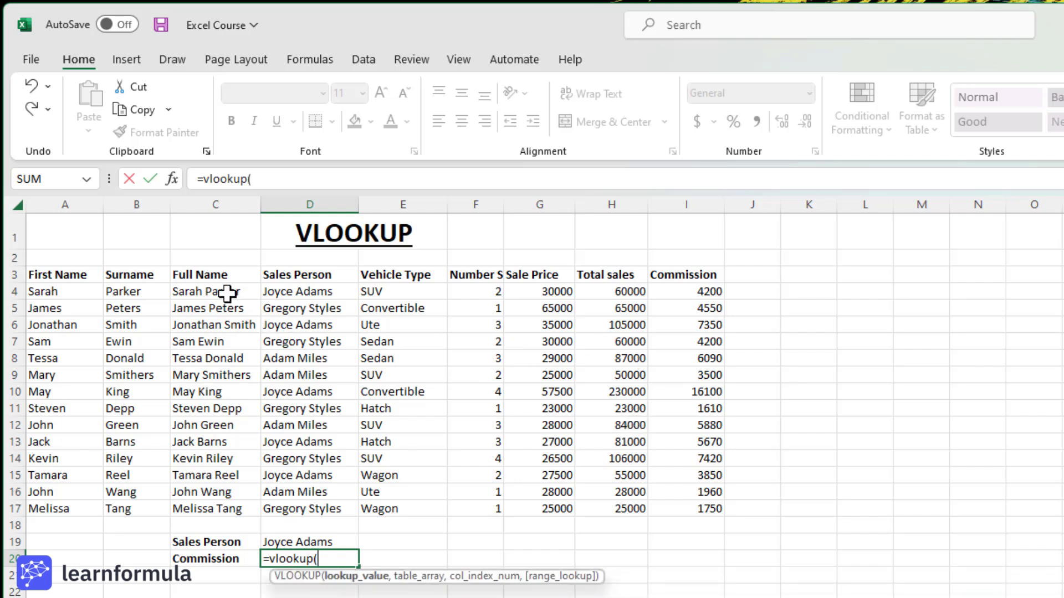
{"action": "left_click", "coordinate": [214, 291]}
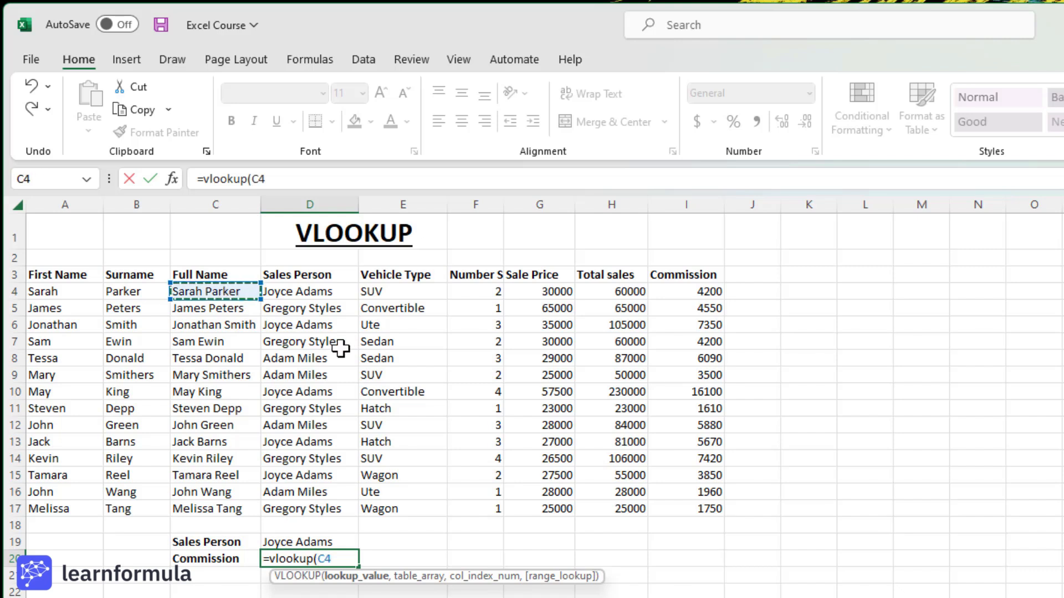
- Complete the VLOOKUP with table C4:I17, column 7 and exact match, returning commission 4200
{"action": "type", "text": ","}
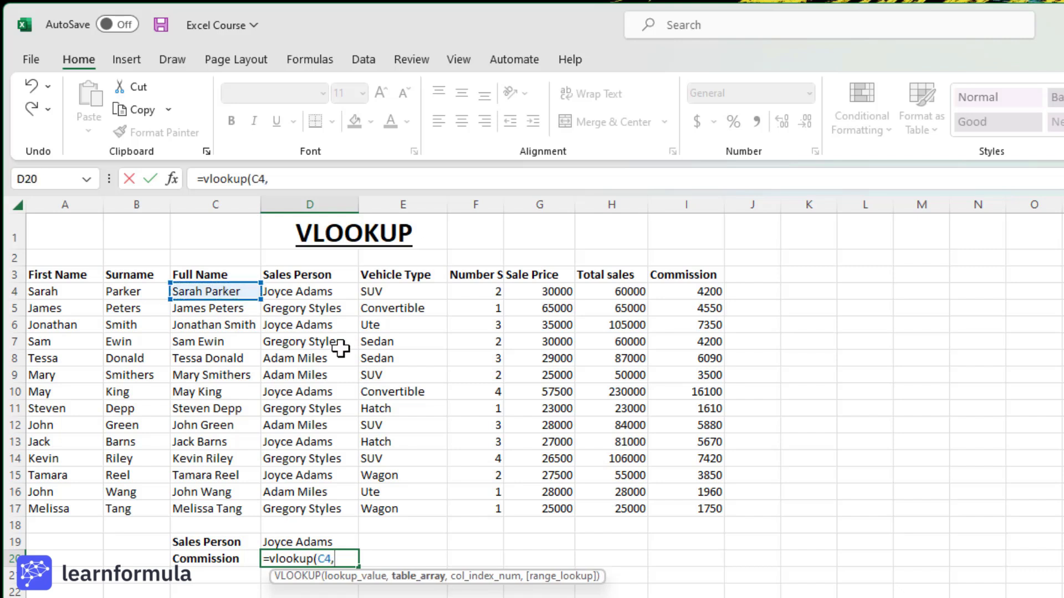
{"action": "mouse_move", "coordinate": [295, 314]}
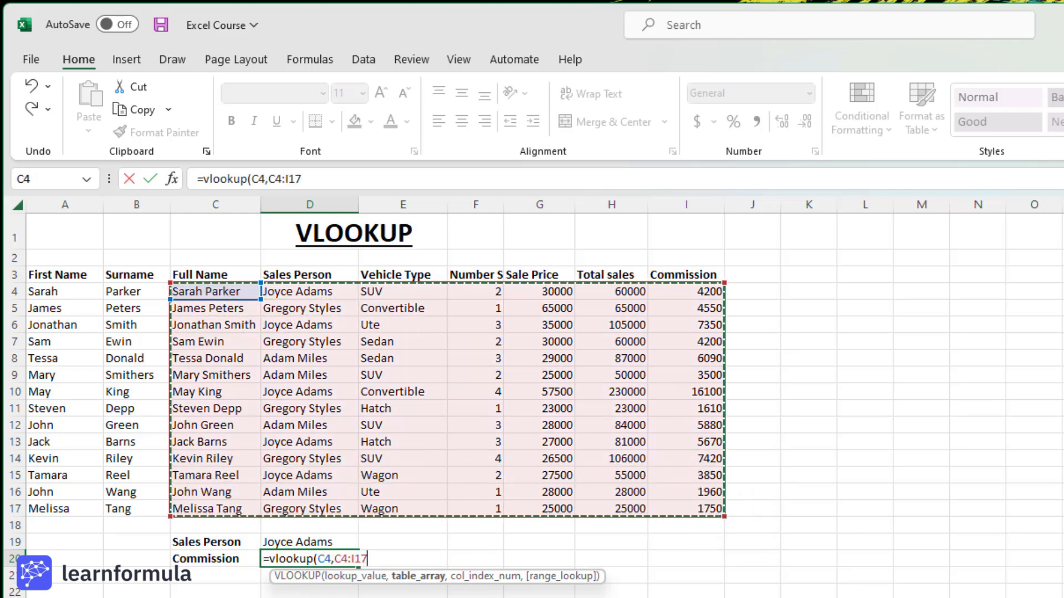
{"action": "type", "text": ","}
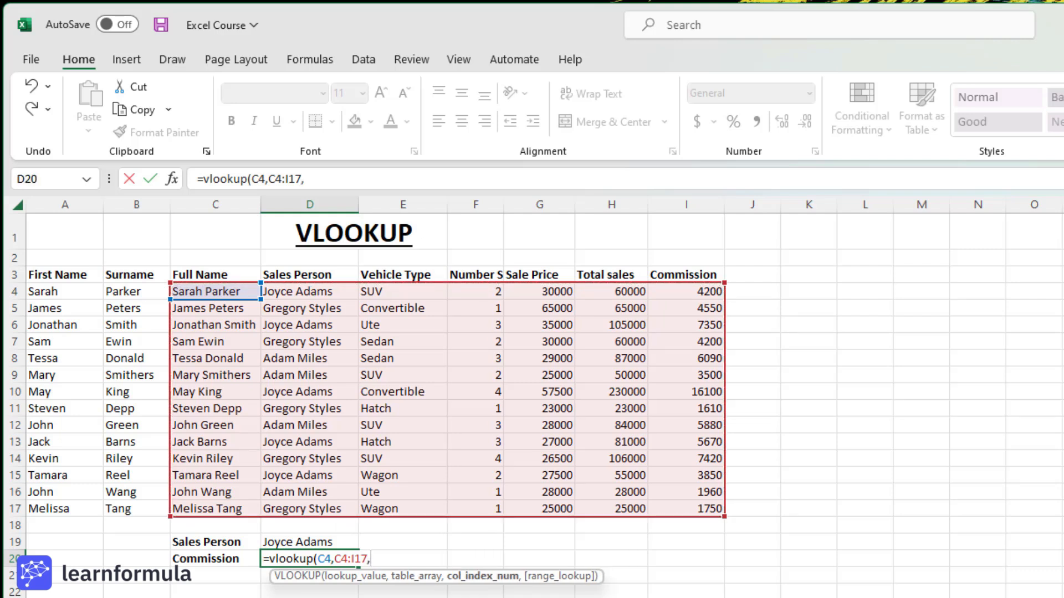
{"action": "mouse_move", "coordinate": [975, 513]}
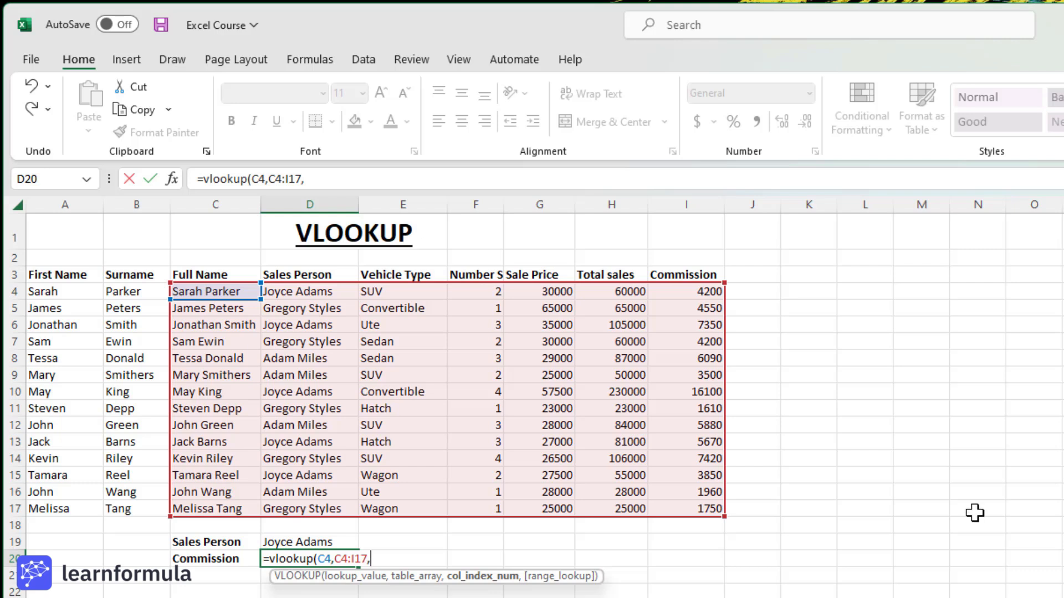
{"action": "mouse_move", "coordinate": [393, 343]}
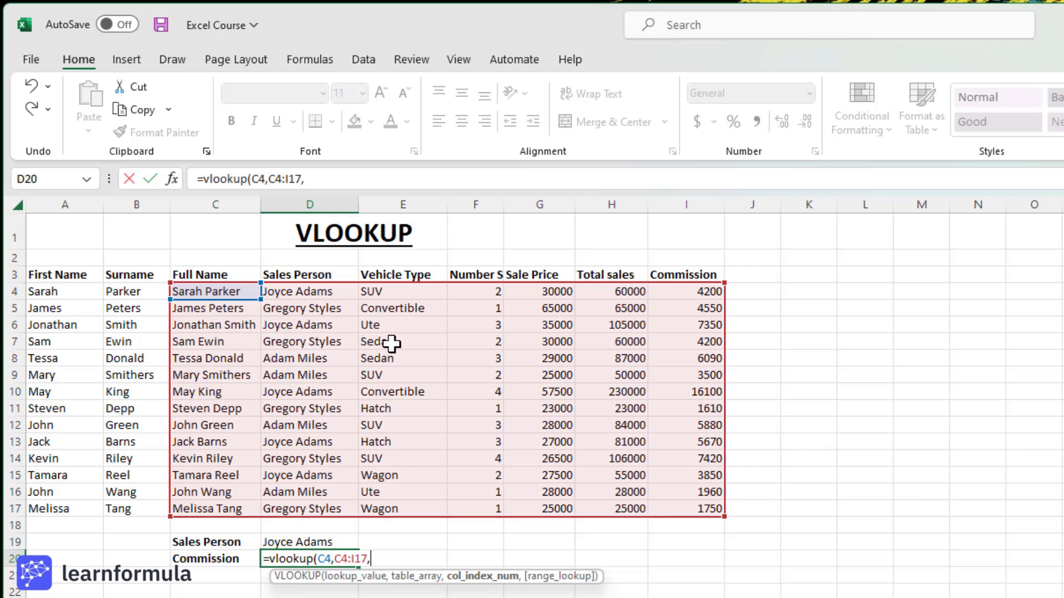
{"action": "mouse_move", "coordinate": [716, 337]}
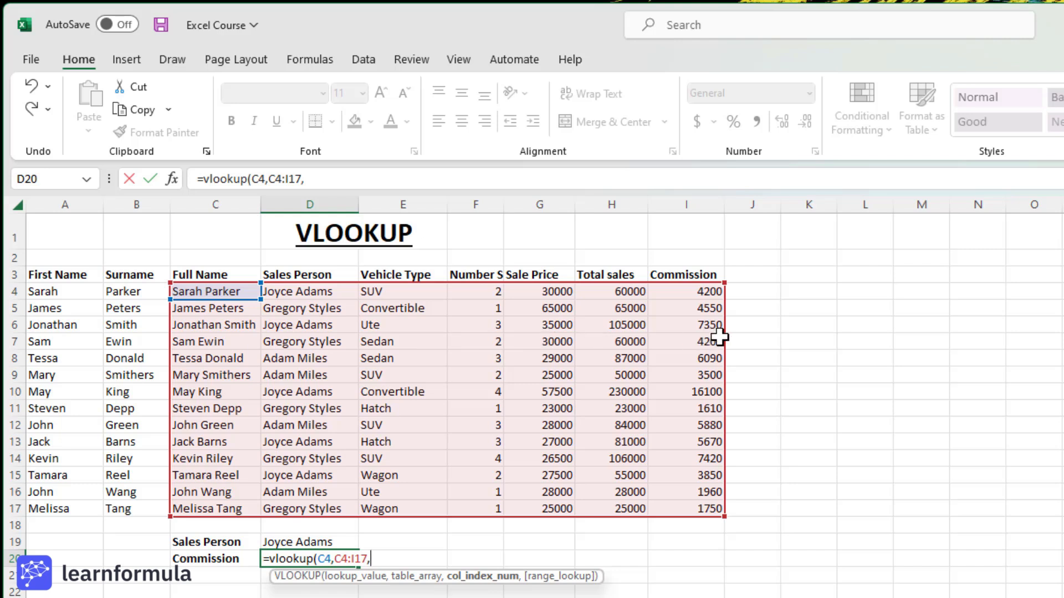
{"action": "mouse_move", "coordinate": [983, 358]}
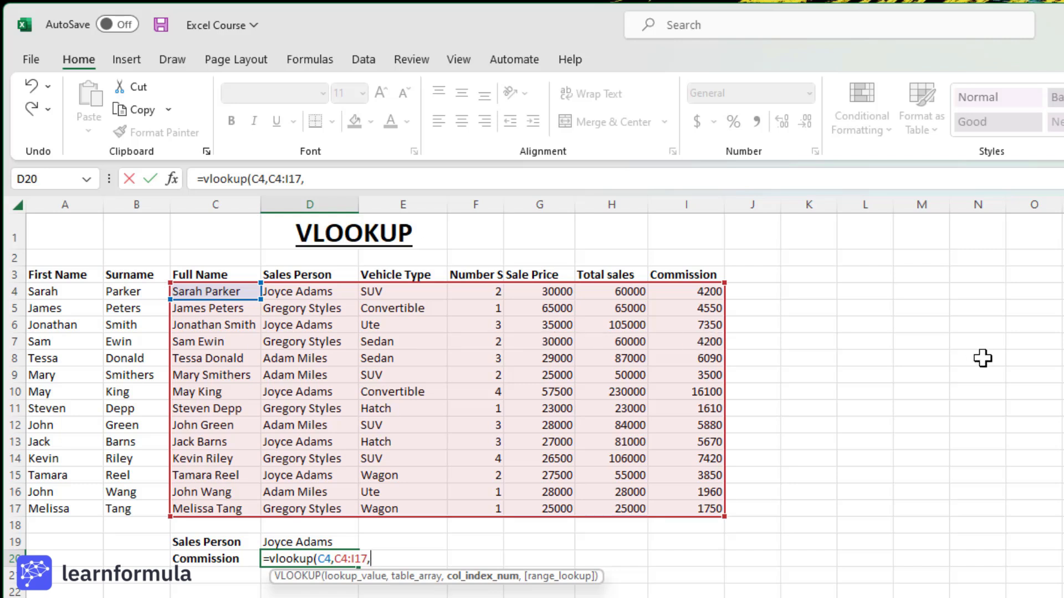
{"action": "type", "text": "7,Fal"}
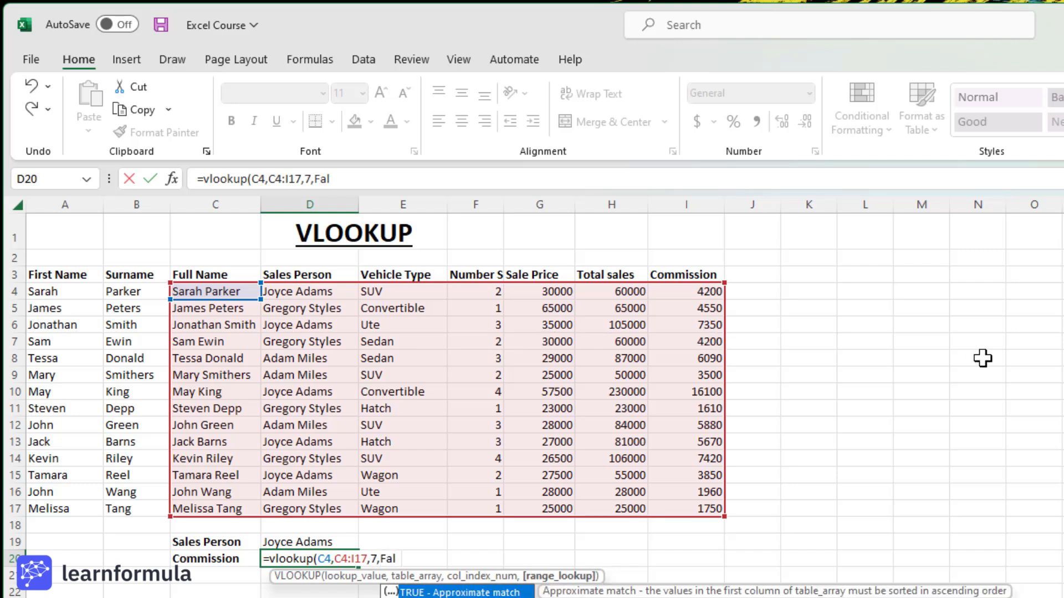
{"action": "type", "text": "se)"}
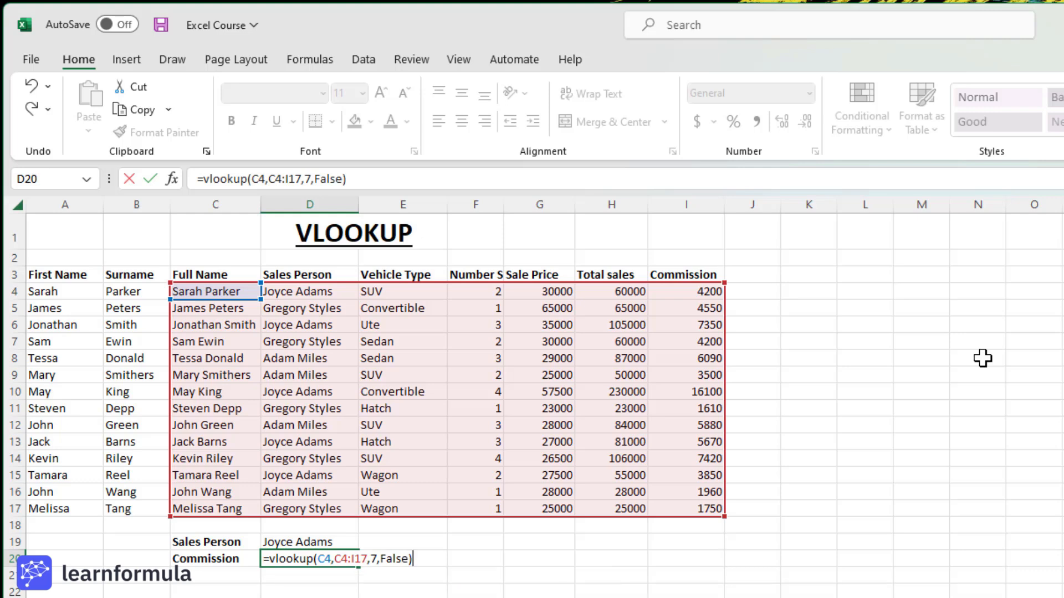
{"action": "key", "text": "Return"}
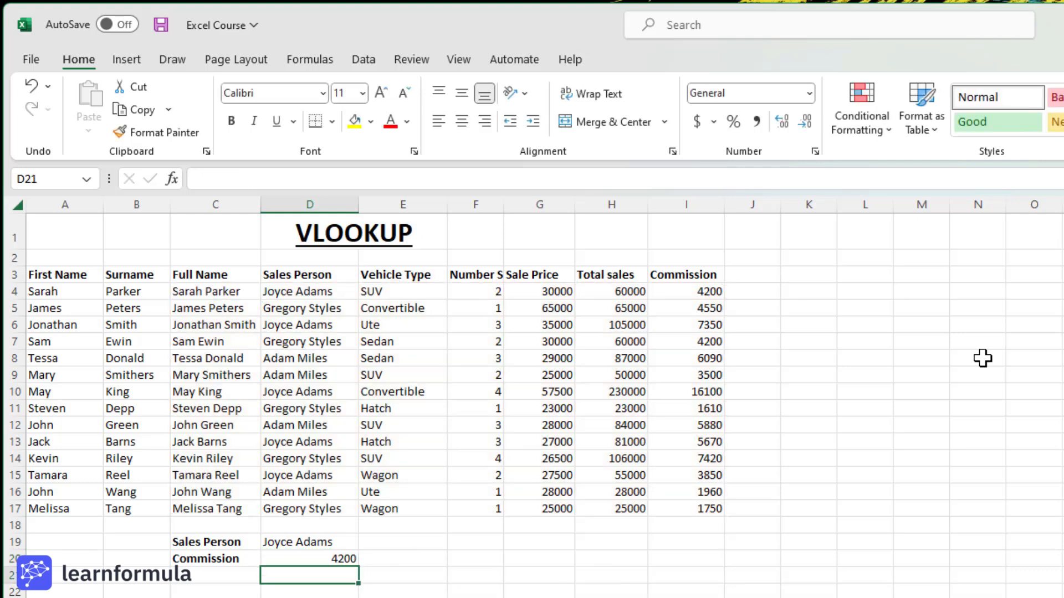